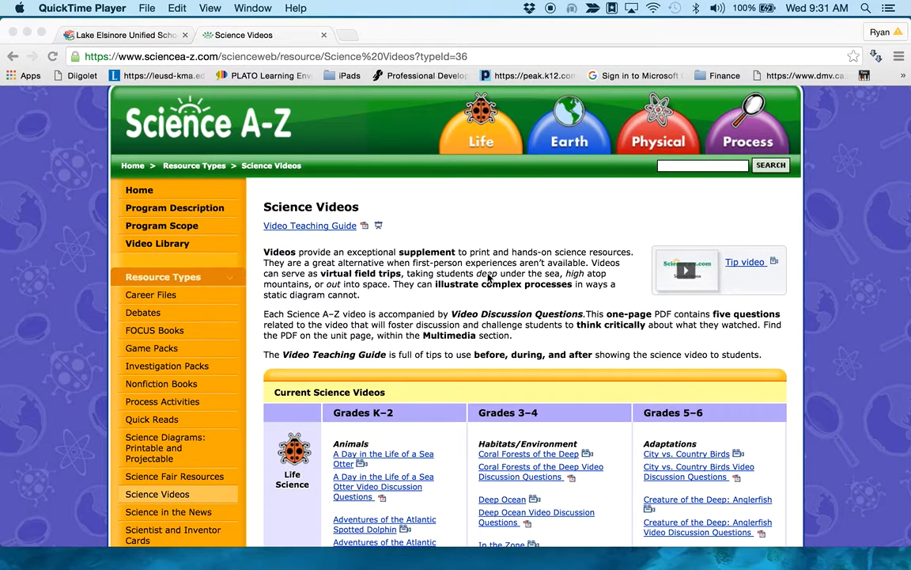
pyautogui.moveTo(525, 145)
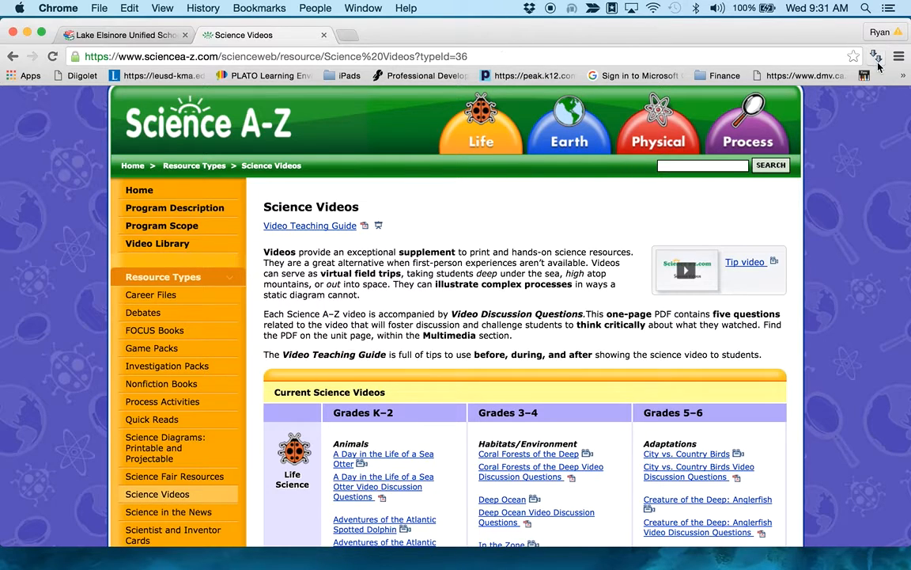
pyautogui.moveTo(876, 56)
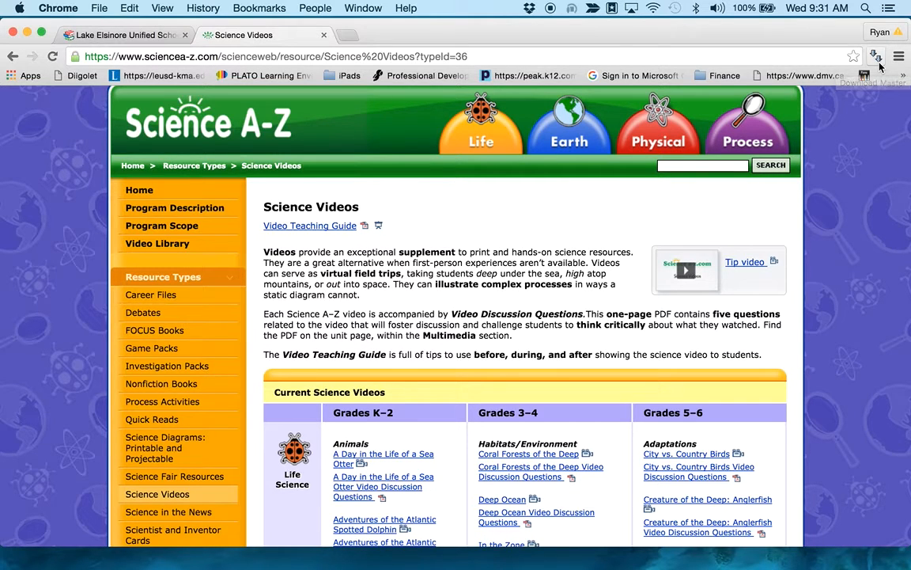
pyautogui.moveTo(876, 56)
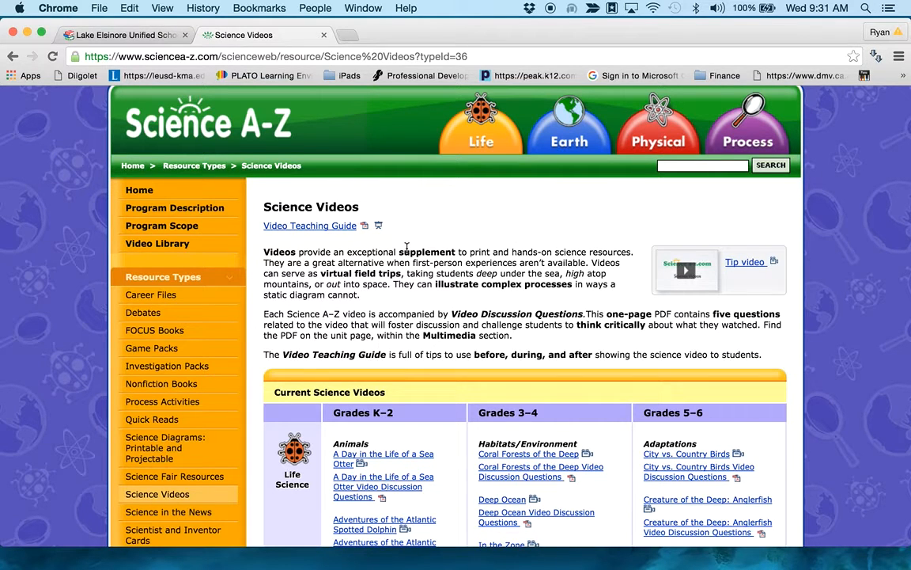
# Open Download Master on the Science Videos page and filter links to png and pdf
pyautogui.scroll(-3)
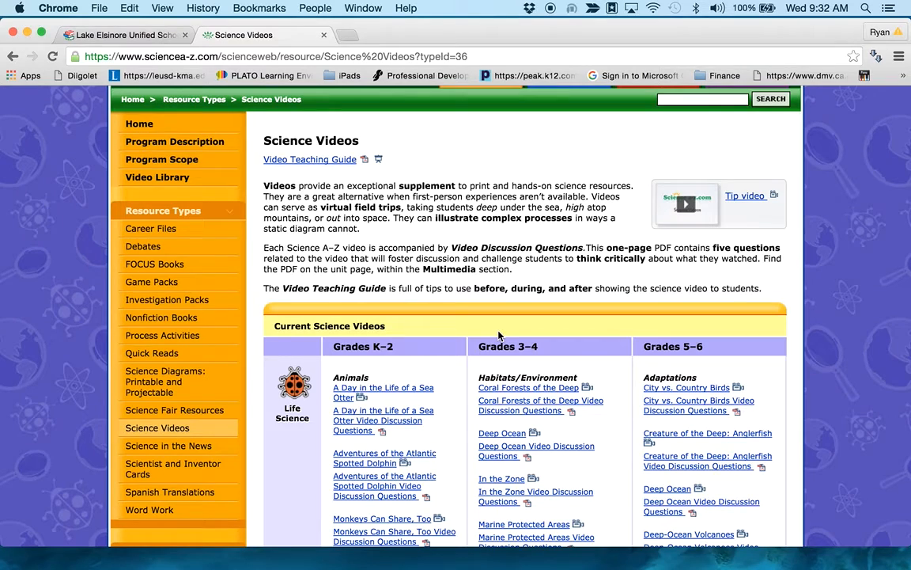
pyautogui.scroll(-3)
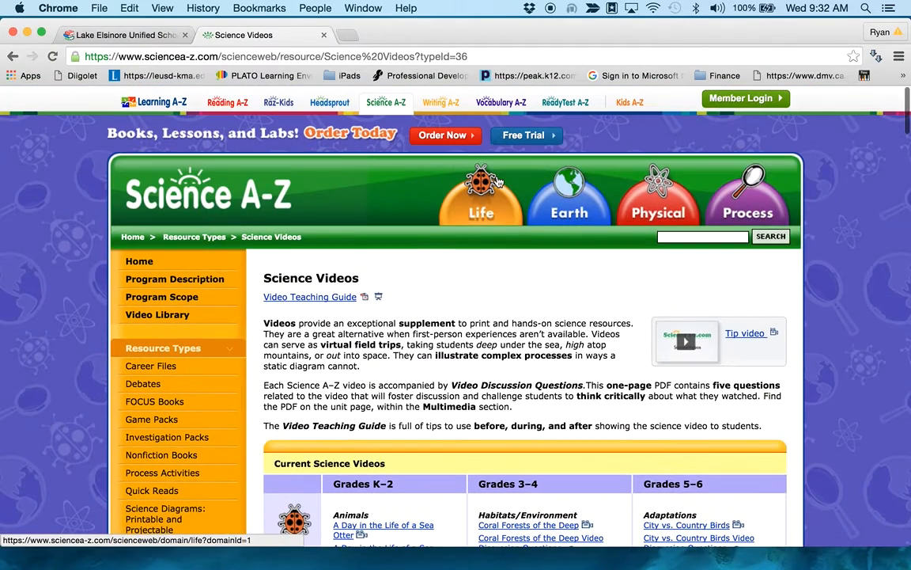
pyautogui.moveTo(597, 287)
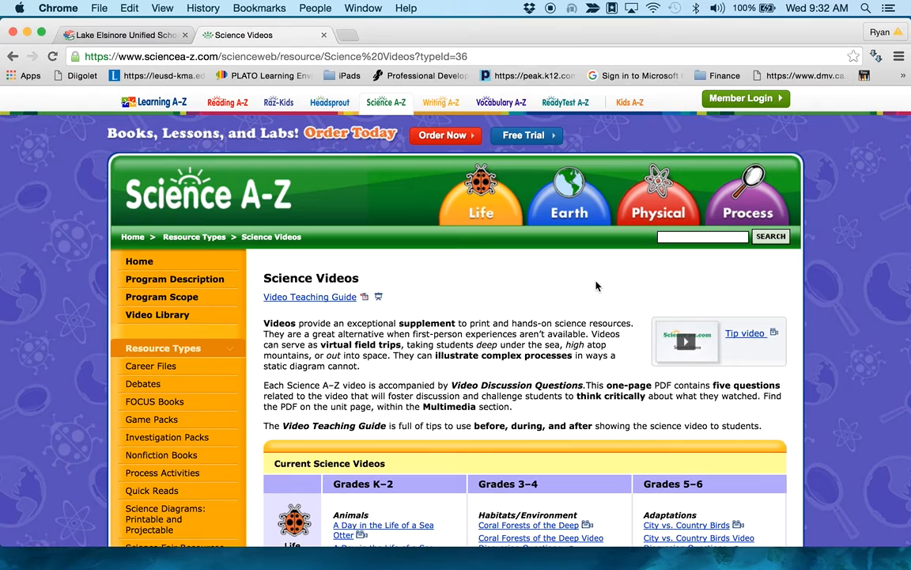
pyautogui.moveTo(569, 194)
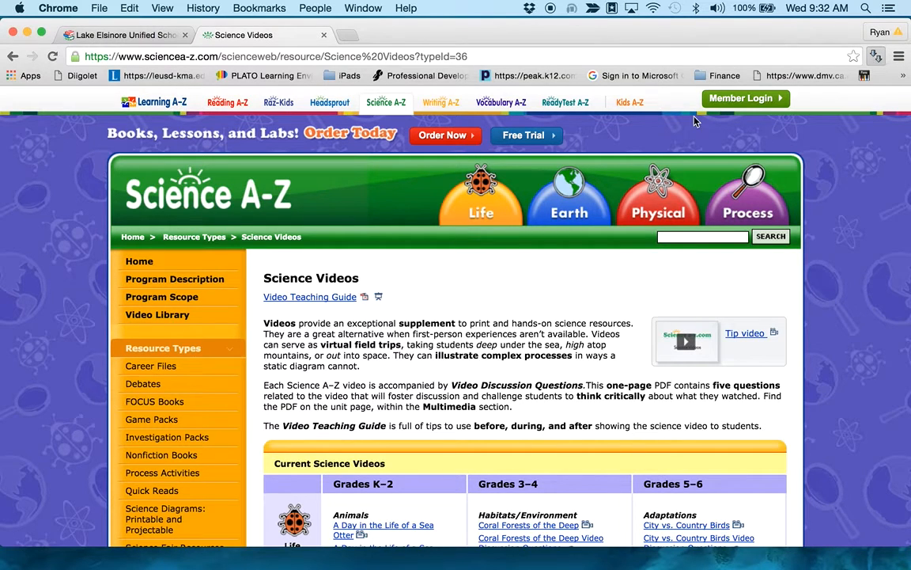
pyautogui.click(876, 56)
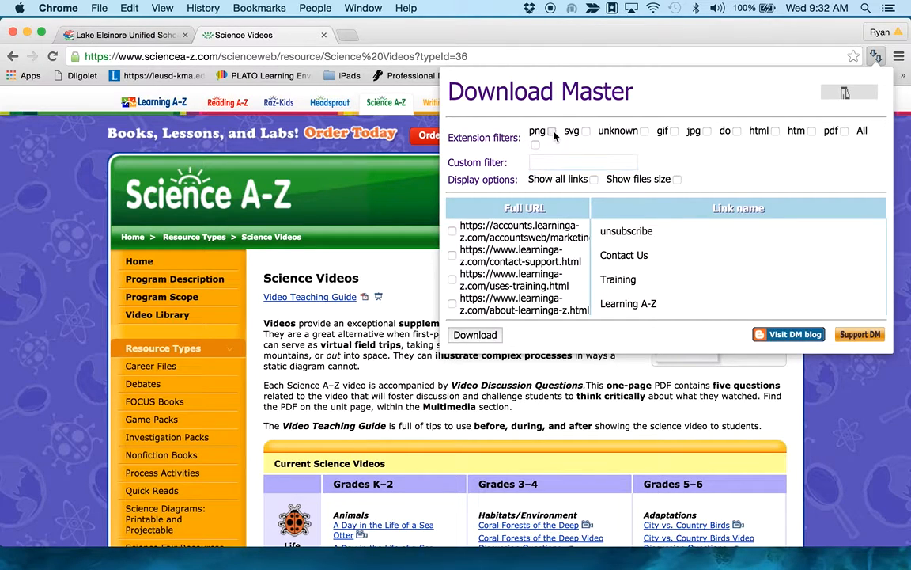
pyautogui.click(552, 130)
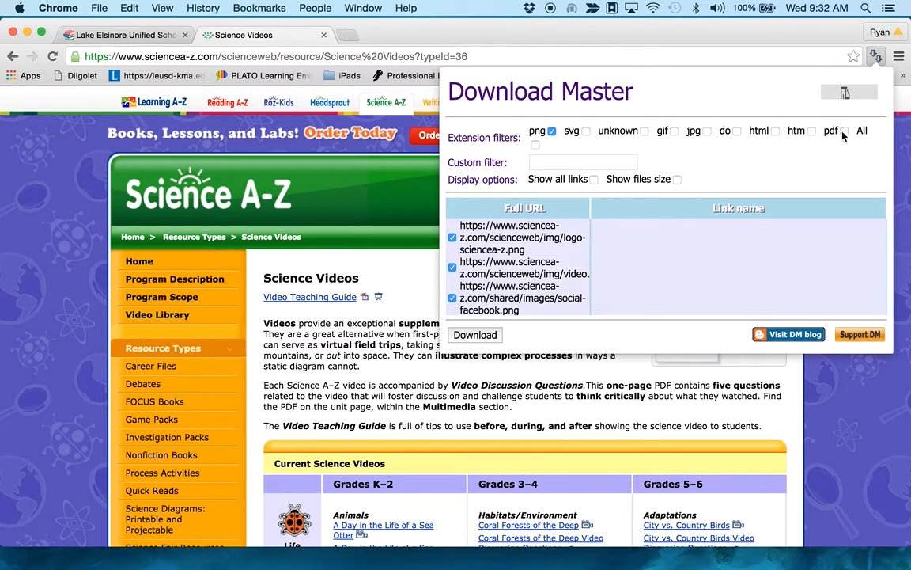
pyautogui.click(844, 130)
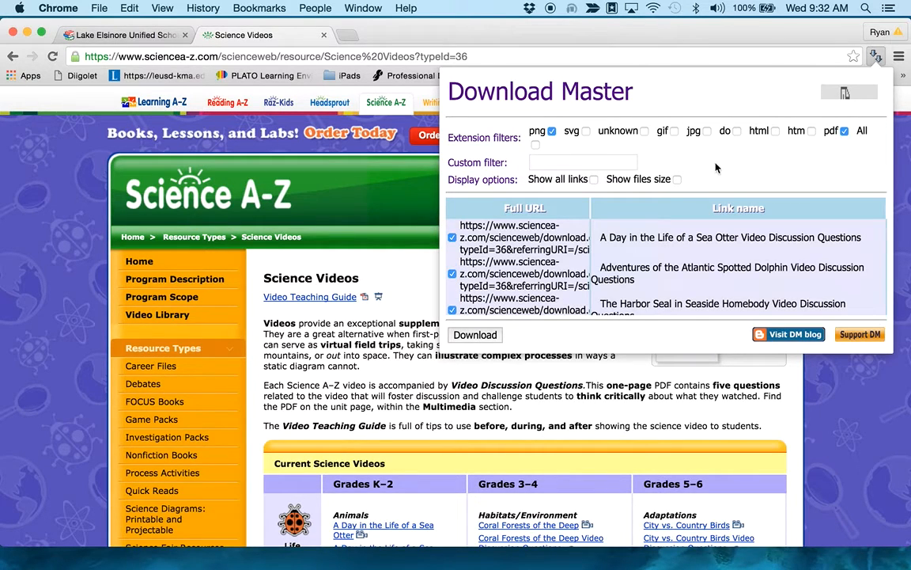
pyautogui.moveTo(654, 167)
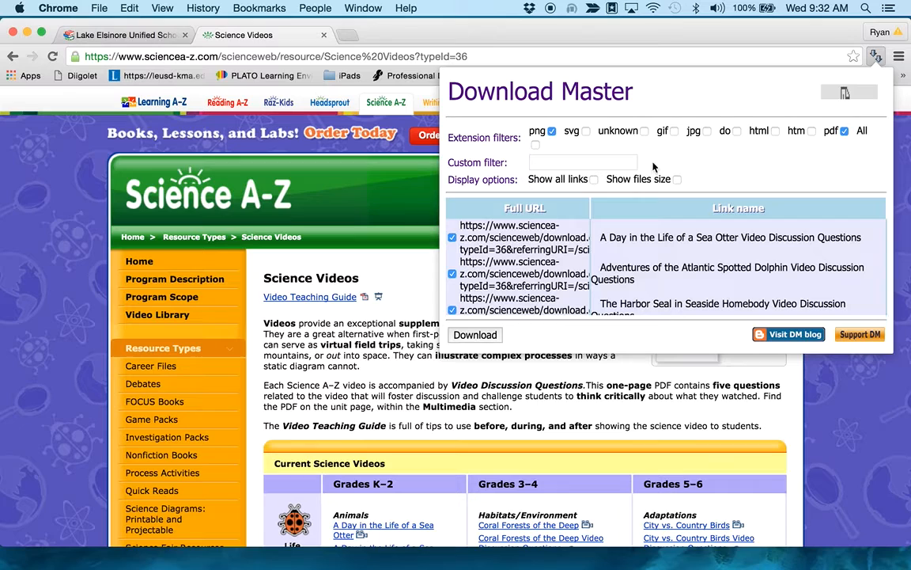
pyautogui.moveTo(751, 146)
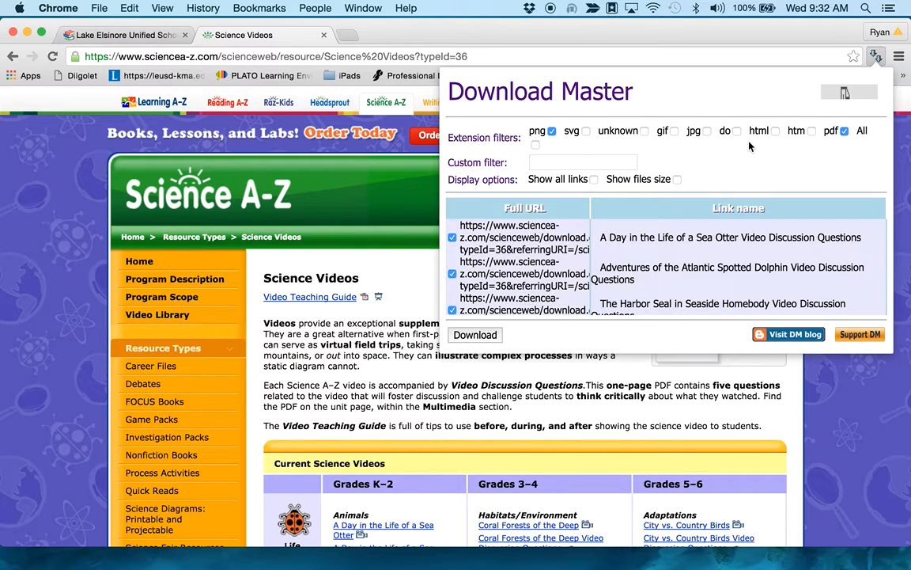
pyautogui.moveTo(625, 144)
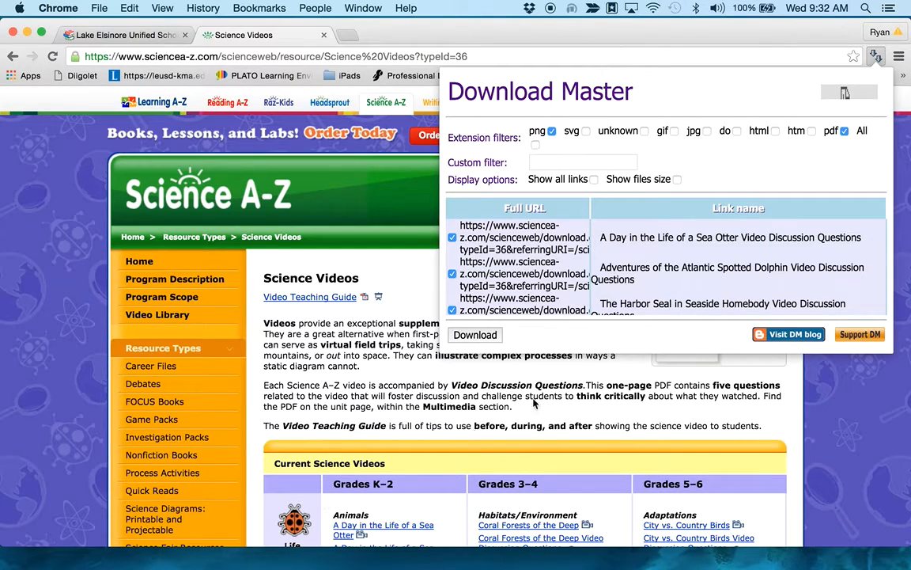
pyautogui.moveTo(848, 161)
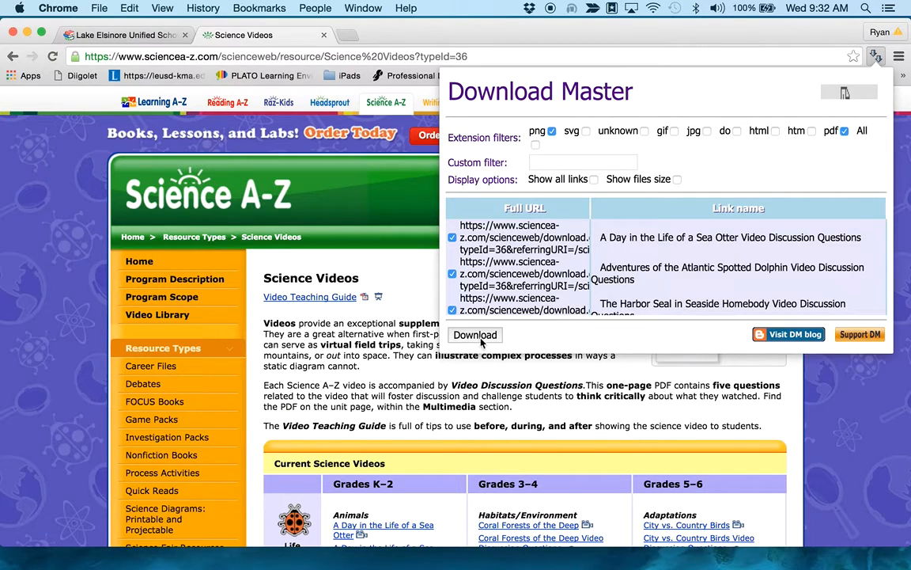
# Download all checked links from Download Master, starting the first discussion-questions PDF
pyautogui.click(474, 337)
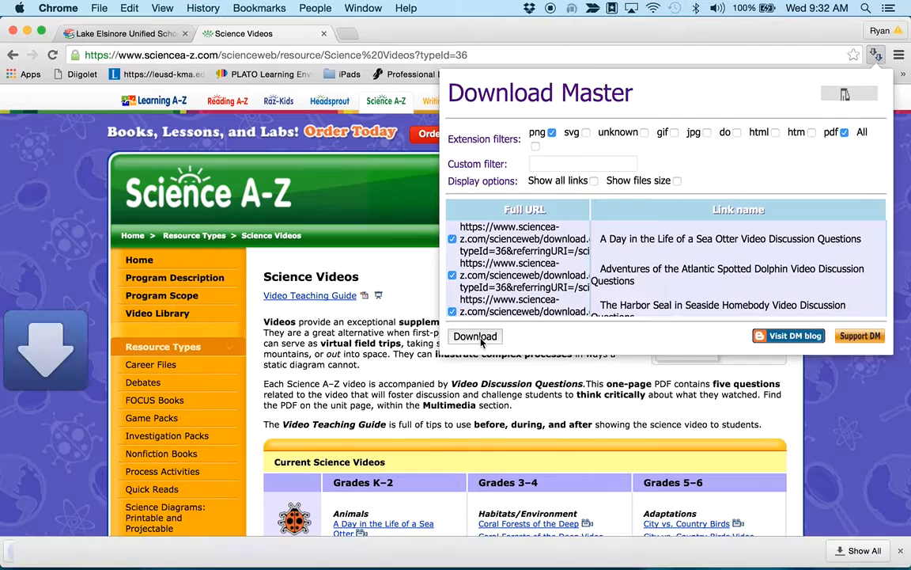
pyautogui.click(475, 336)
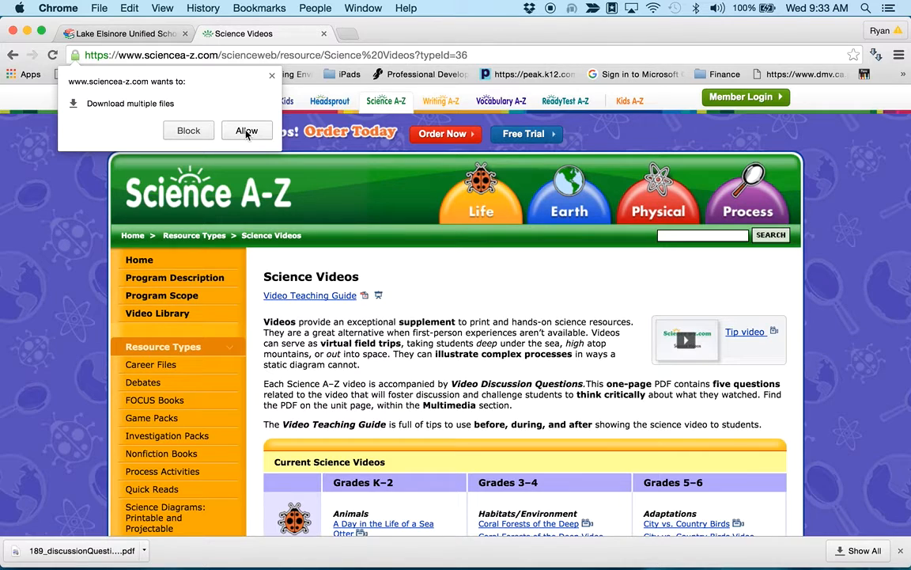
pyautogui.moveTo(233, 253)
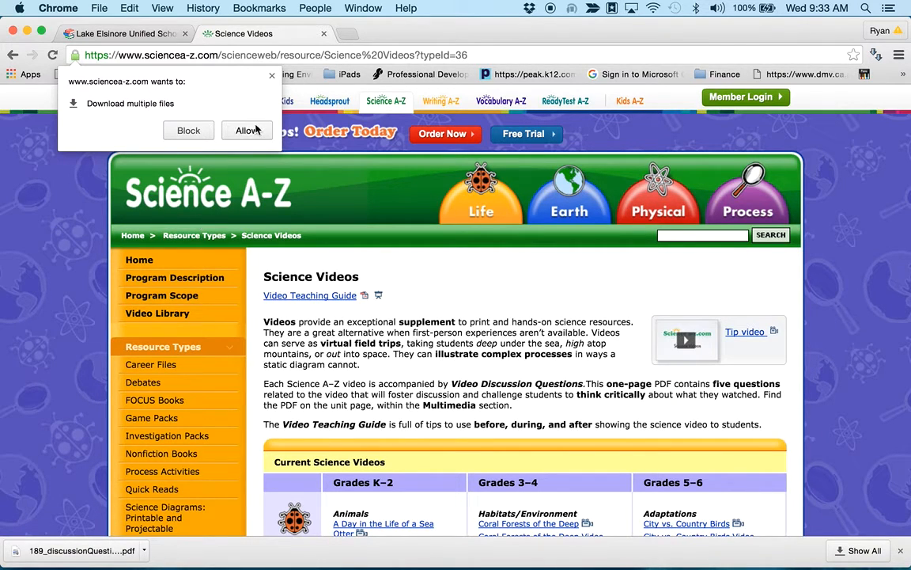
# Allow the Science A-Z site to download multiple files at once
pyautogui.click(247, 130)
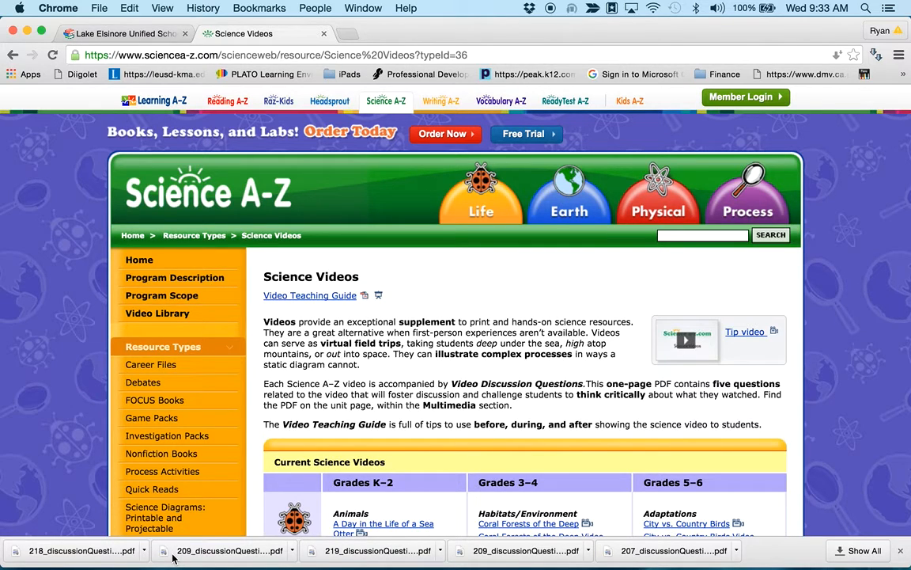
pyautogui.moveTo(862, 287)
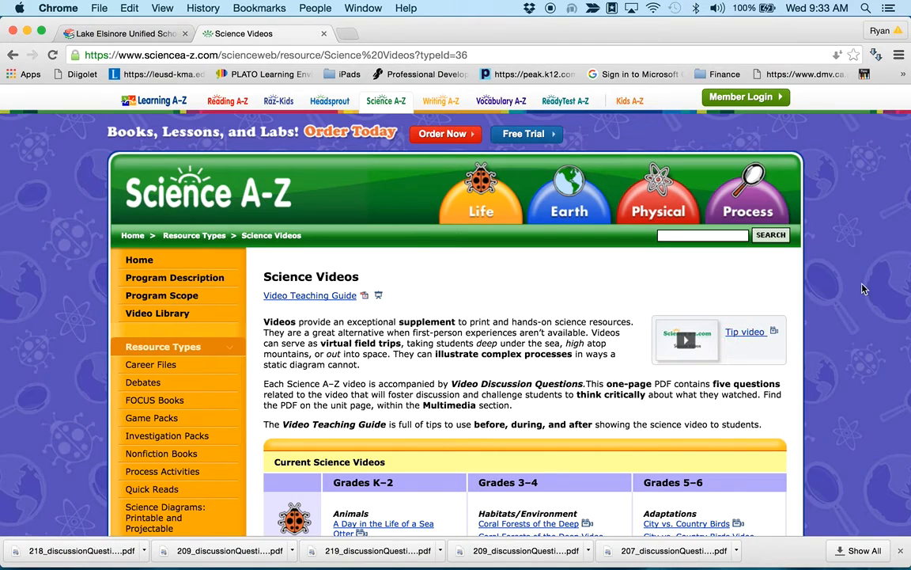